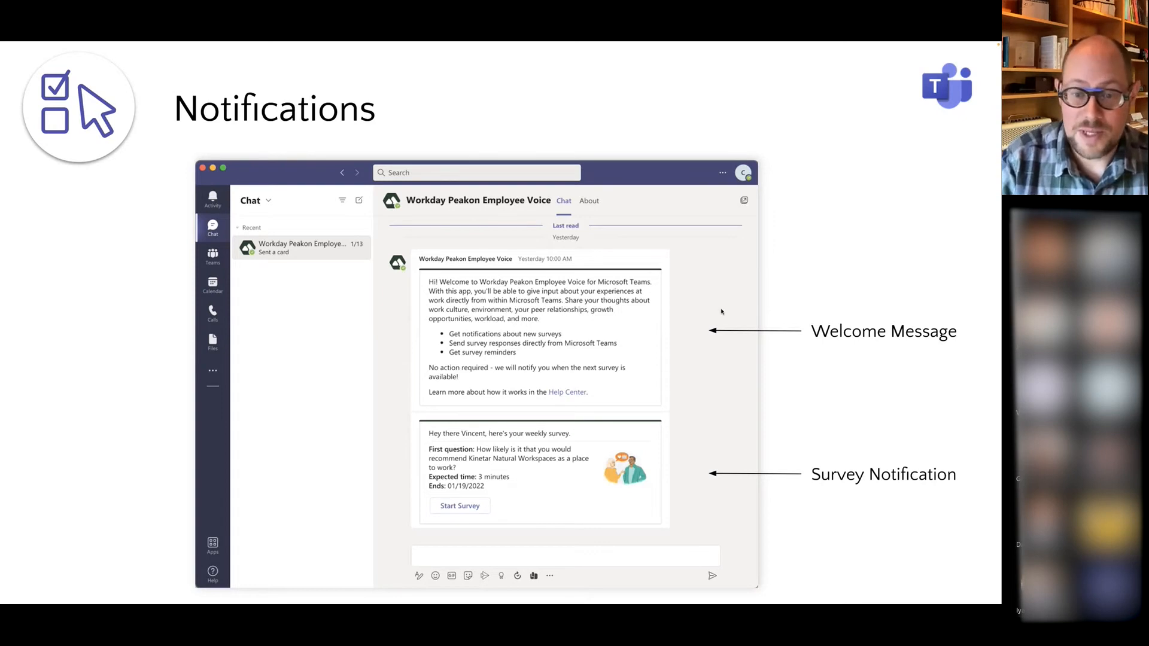
mouse_move(646, 388)
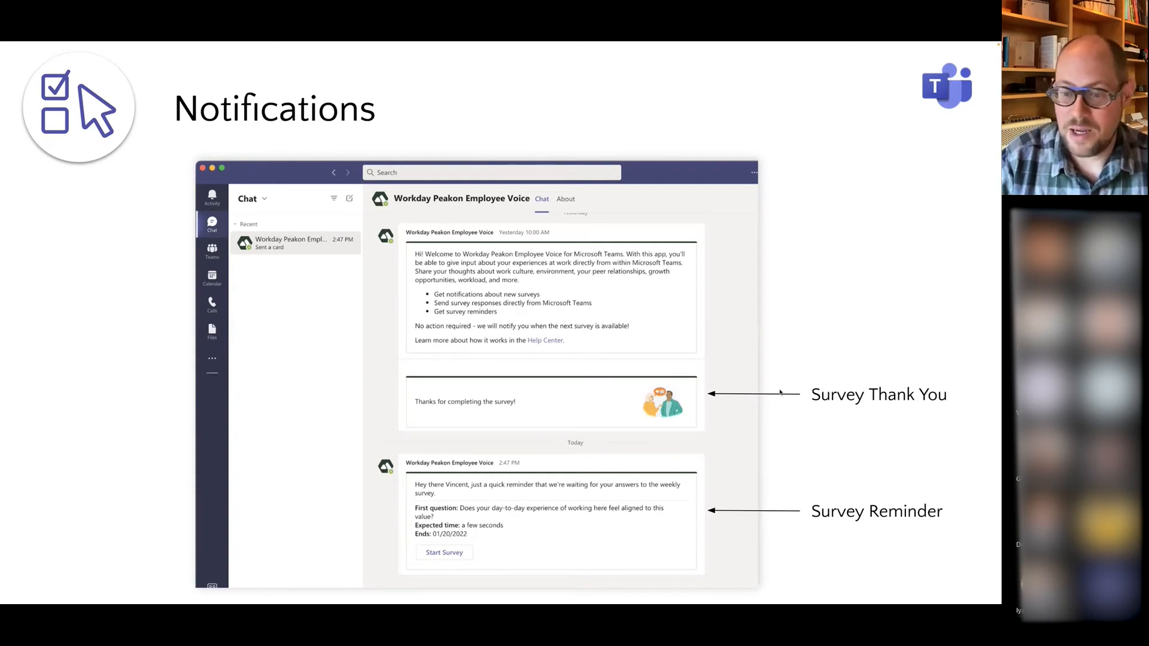
mouse_move(600, 400)
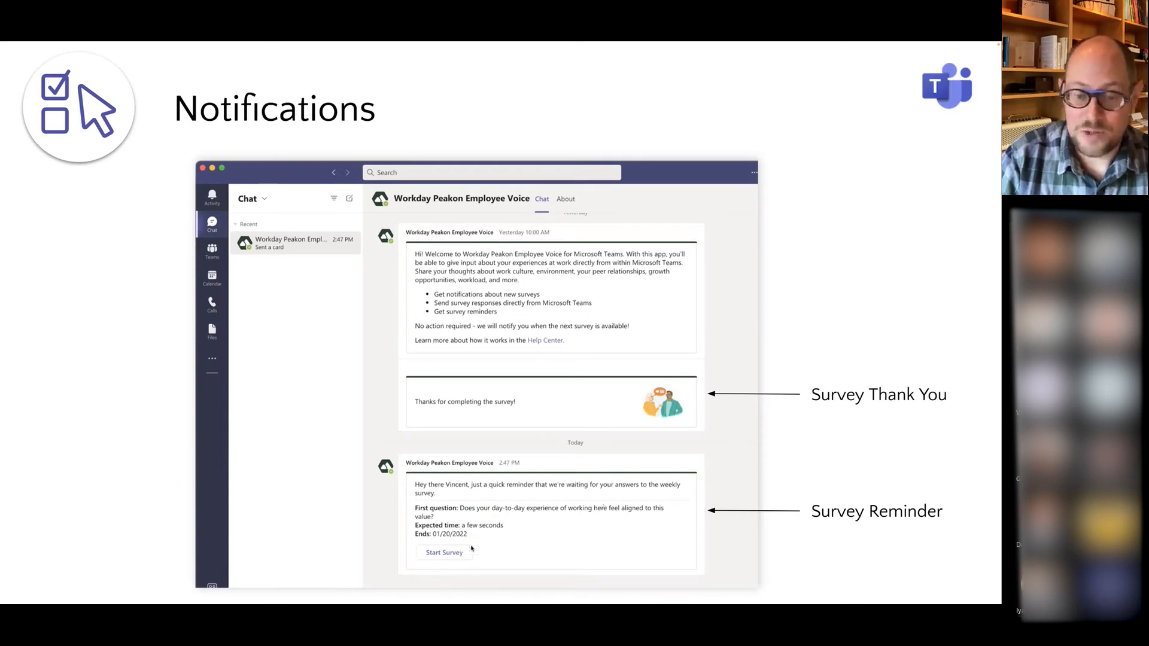
mouse_move(547, 546)
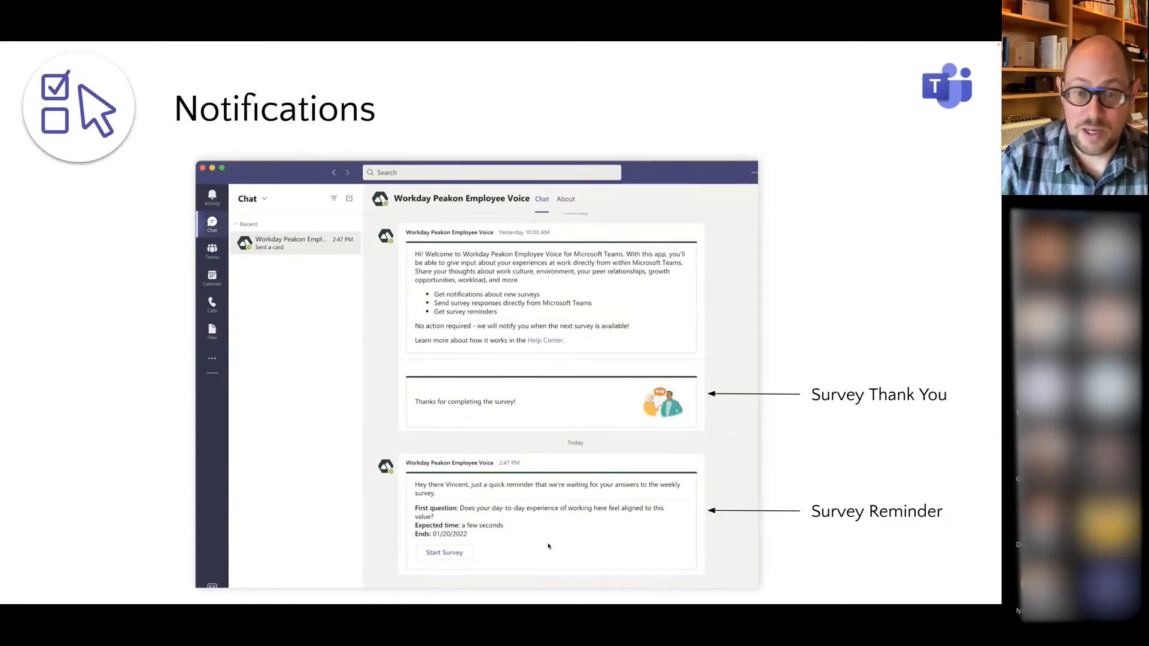
mouse_move(550, 542)
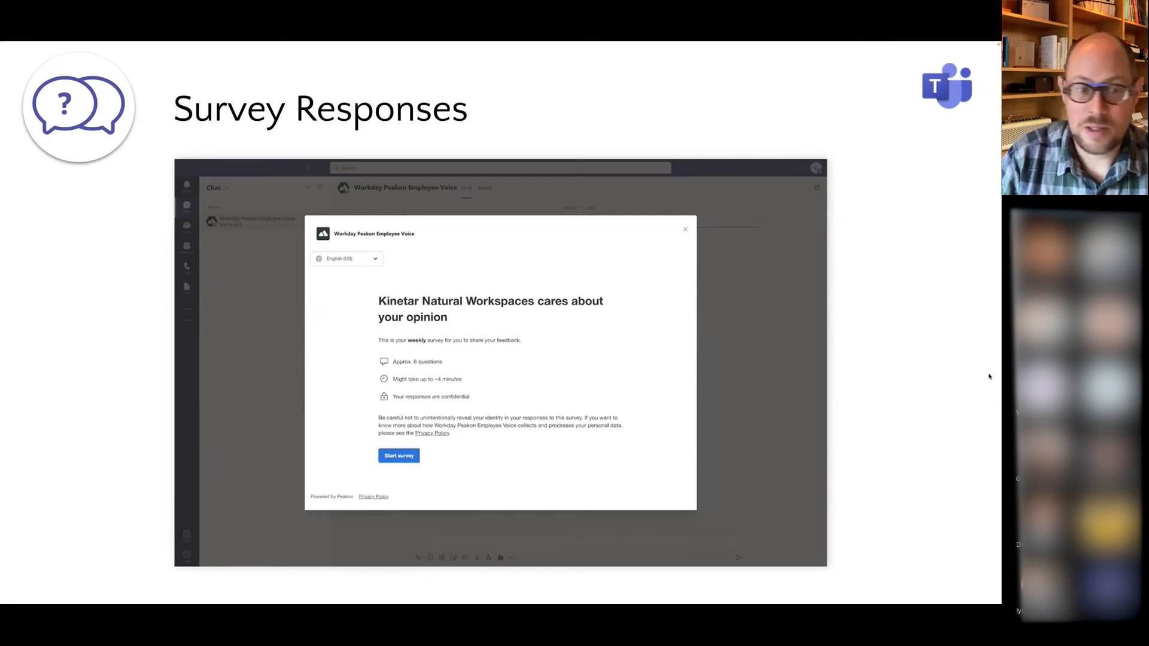
mouse_move(596, 379)
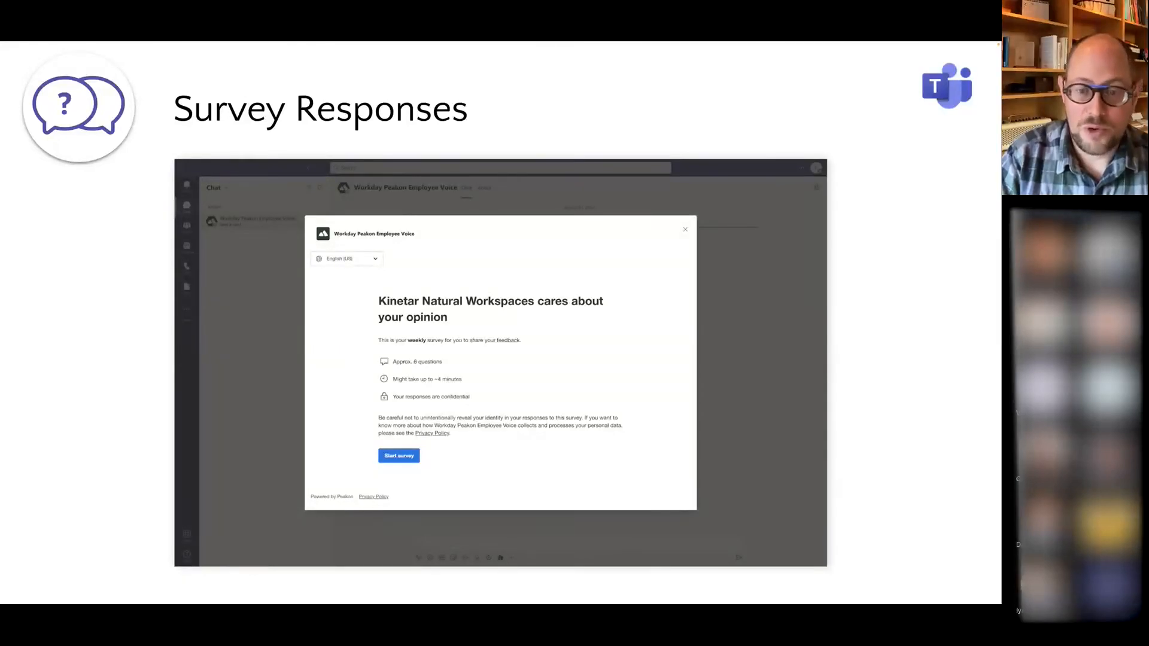
mouse_move(558, 438)
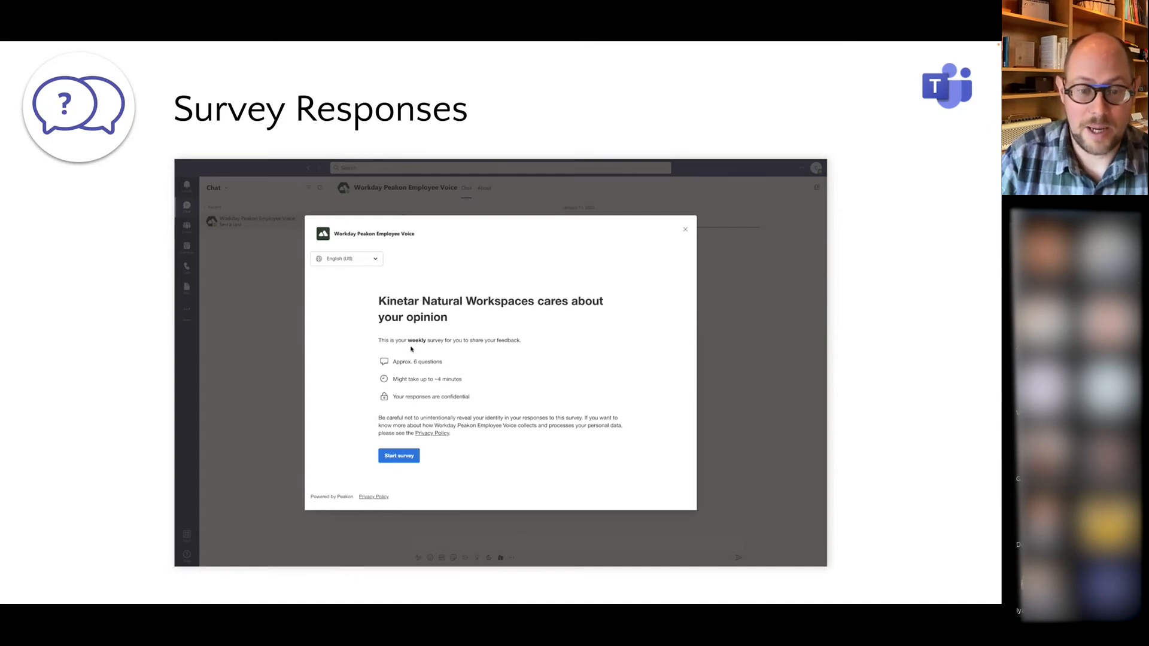
mouse_move(603, 445)
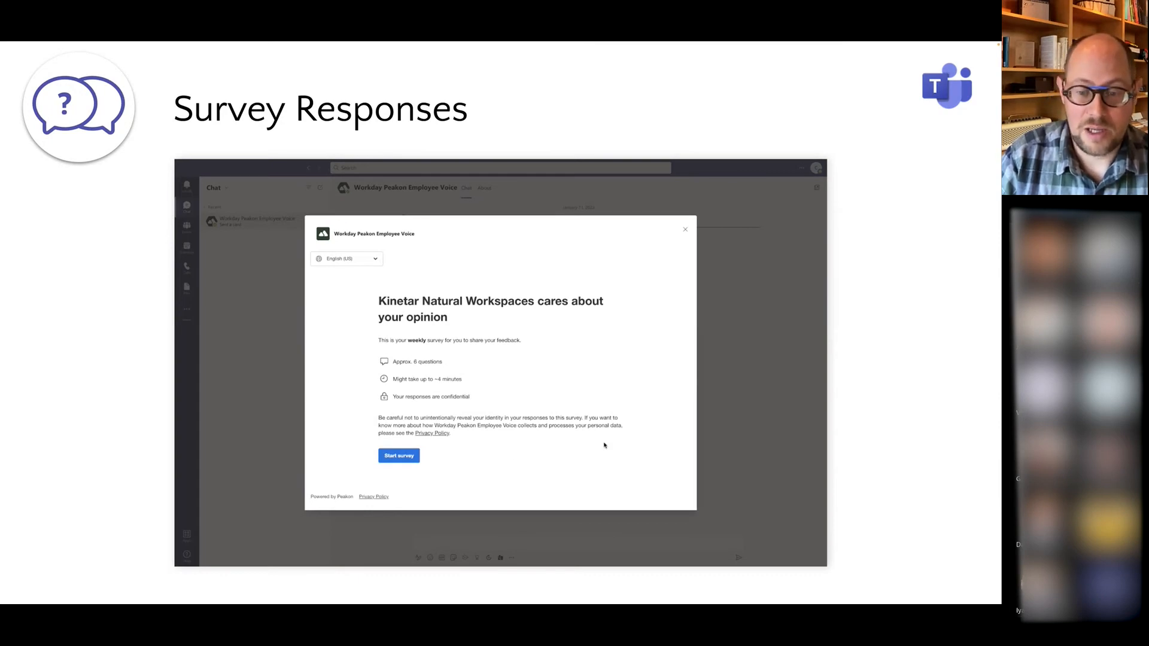
- Advance from the survey welcome screen to the first 0–10 recommendation question
click(398, 455)
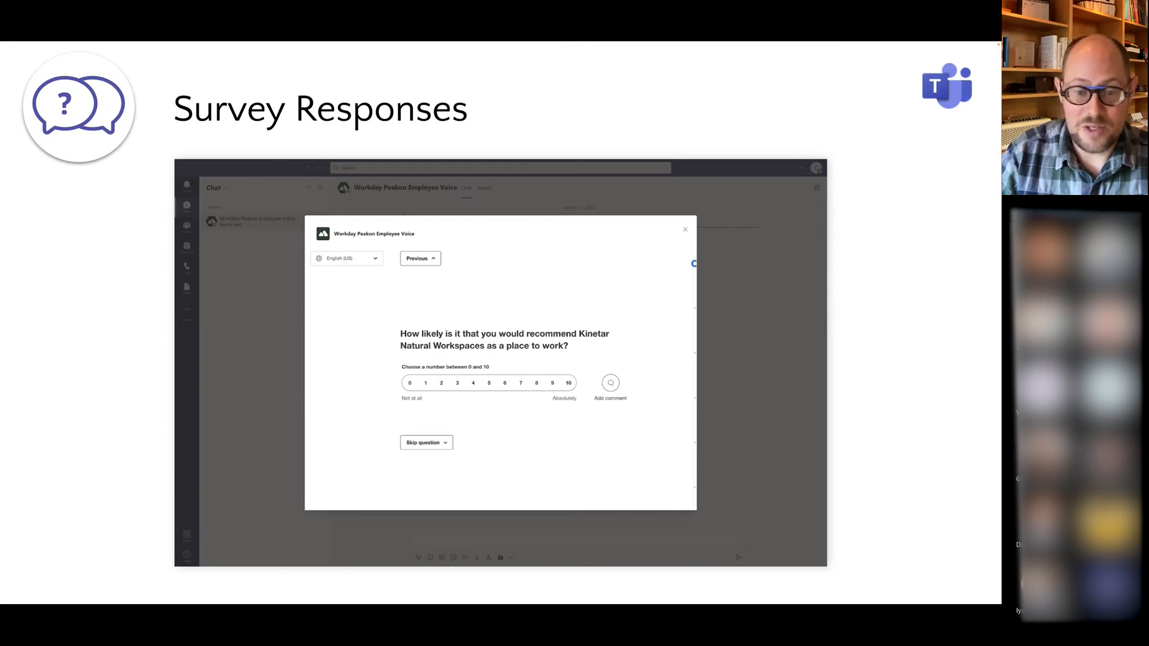
mouse_move(603, 446)
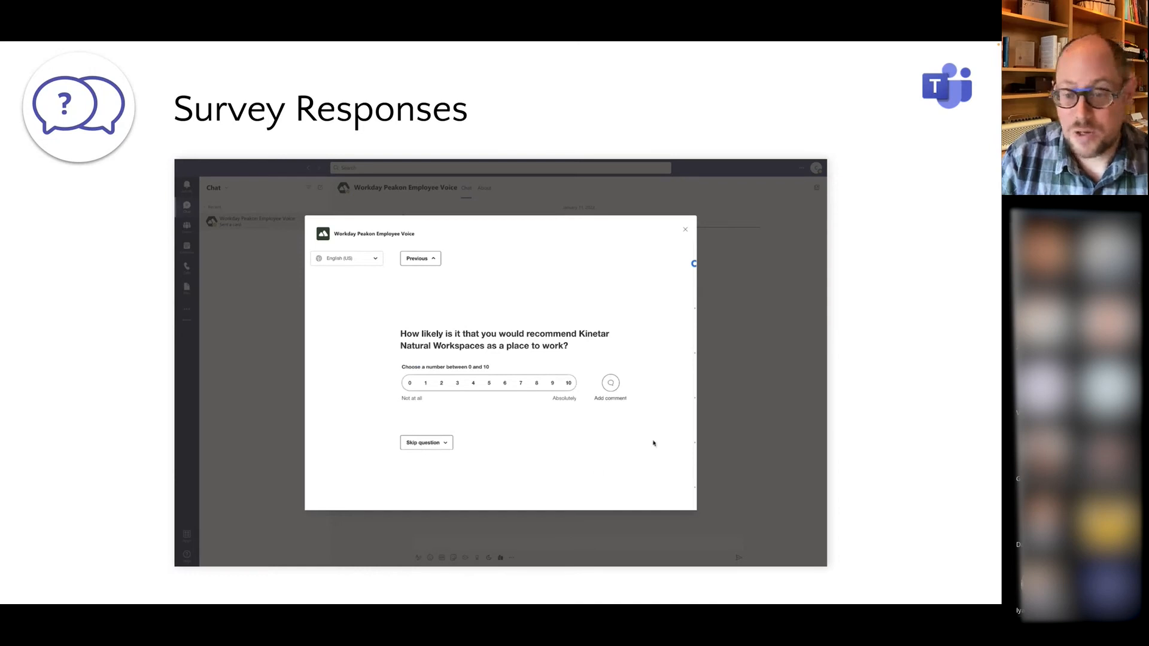
mouse_move(622, 420)
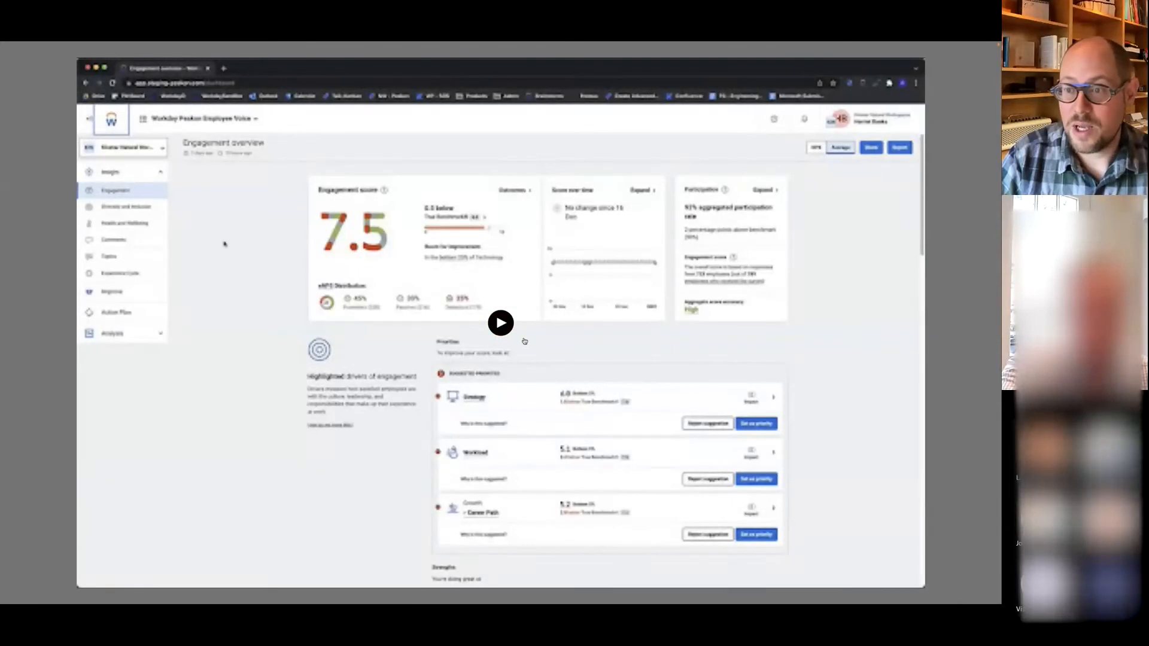
- Start the Peakon demo and reach the Survey Schedules page under Administration
click(200, 119)
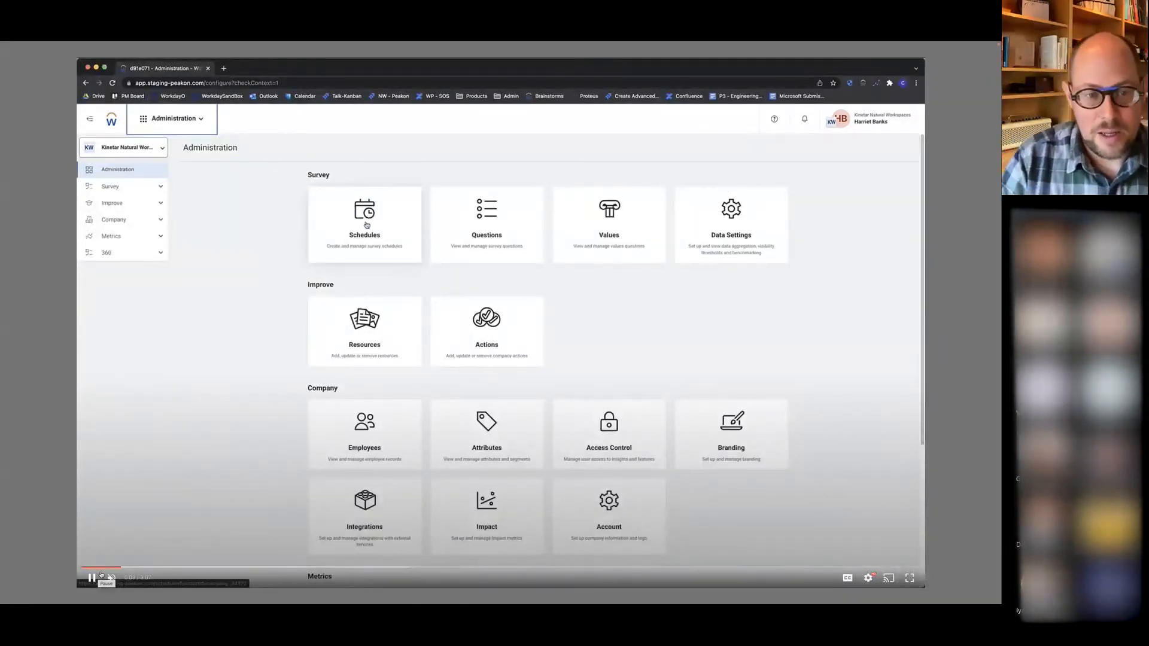
click(363, 221)
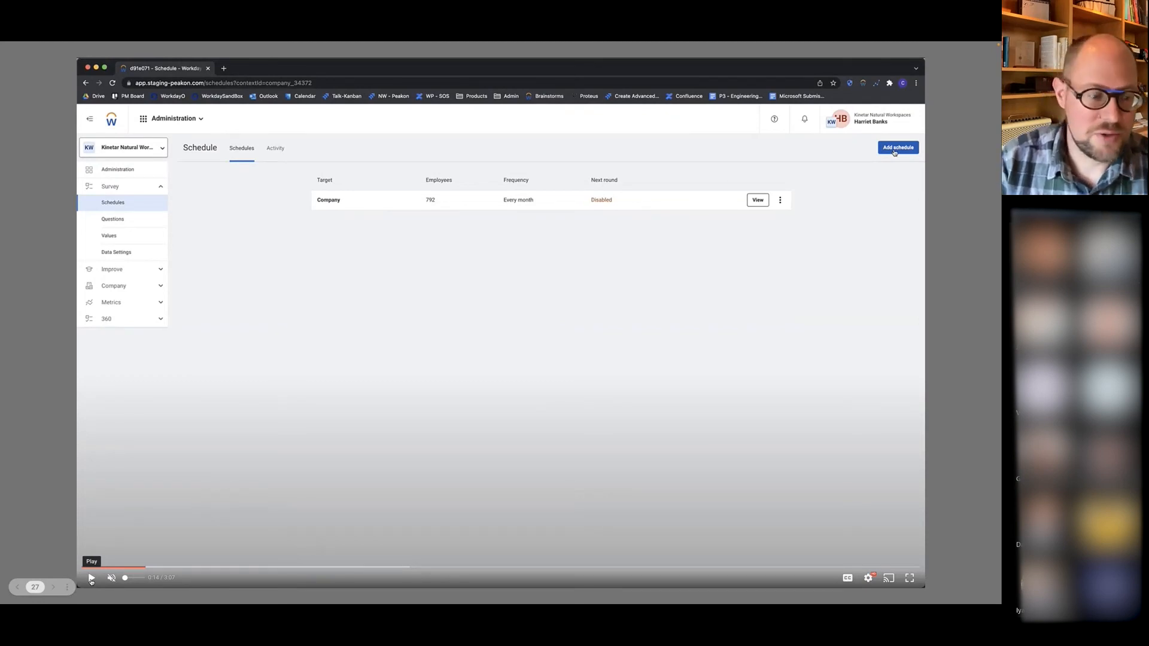
- Create a new schedule targeting the Vancouver local office's 45 employees
click(898, 147)
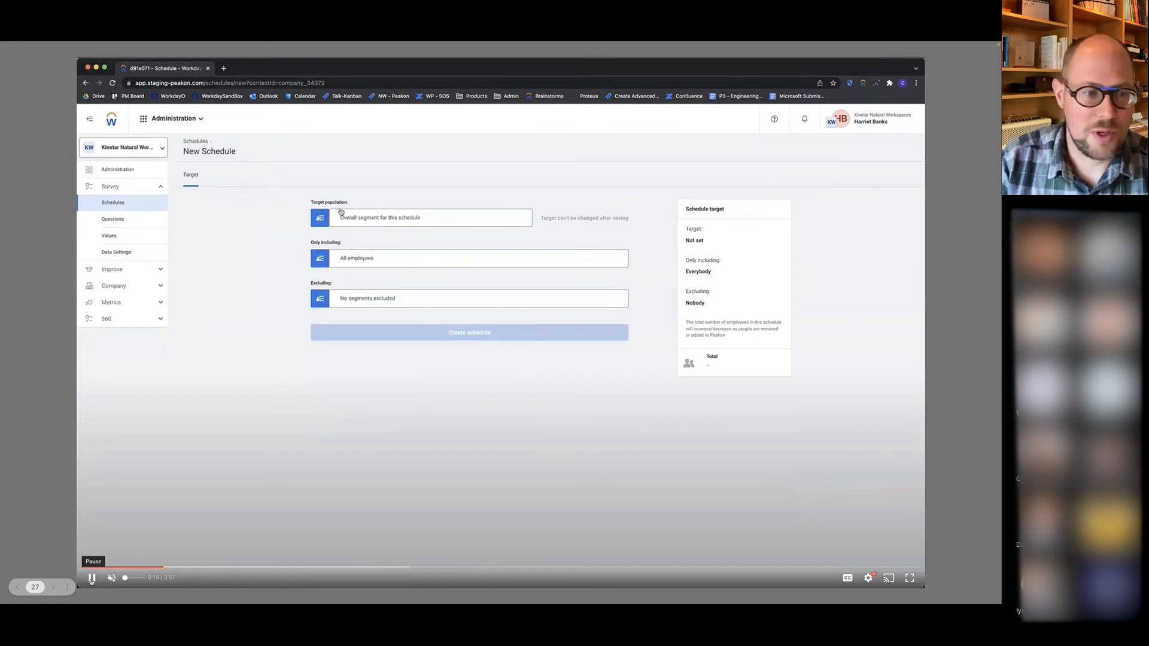
click(421, 217)
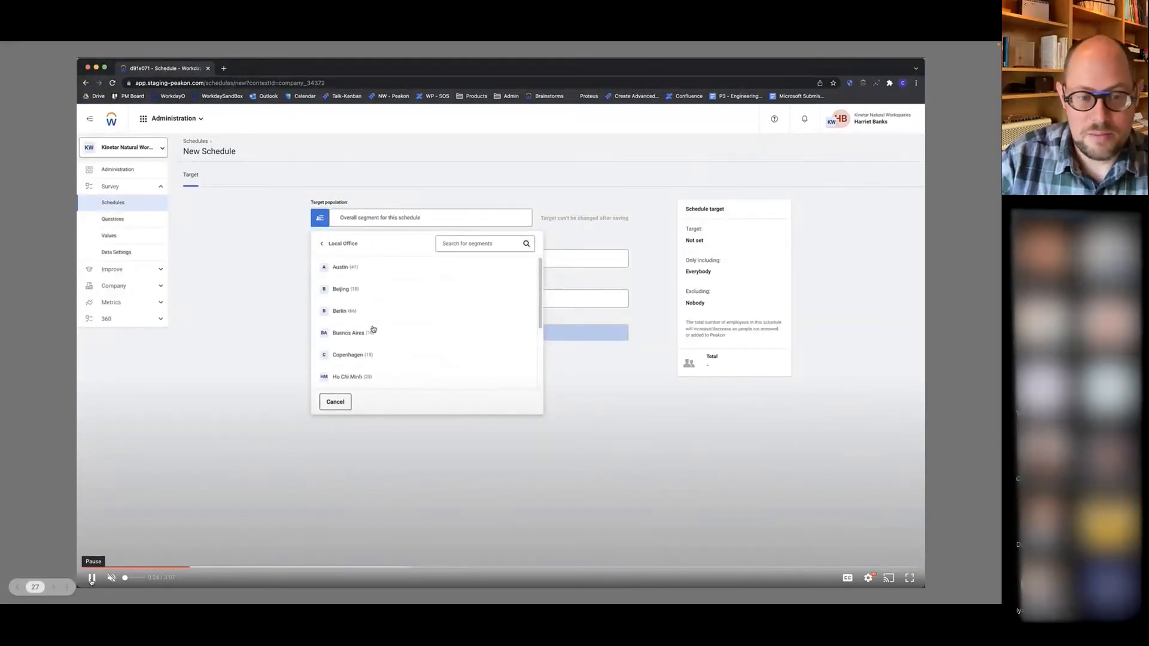
scroll(down, 3)
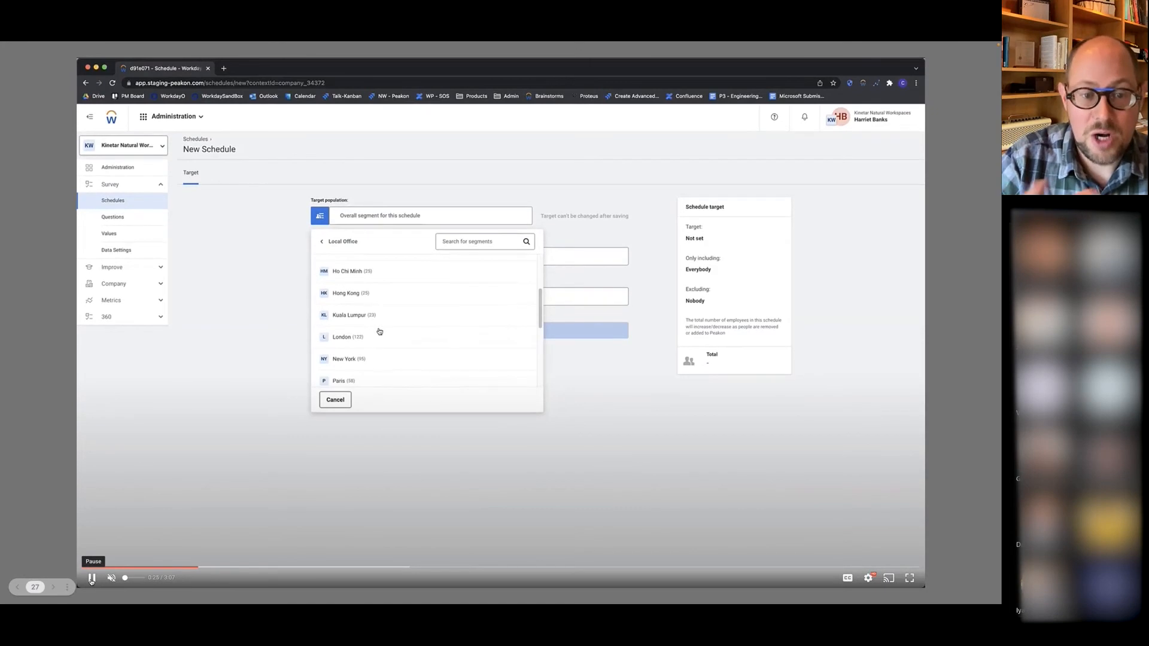
scroll(down, 3)
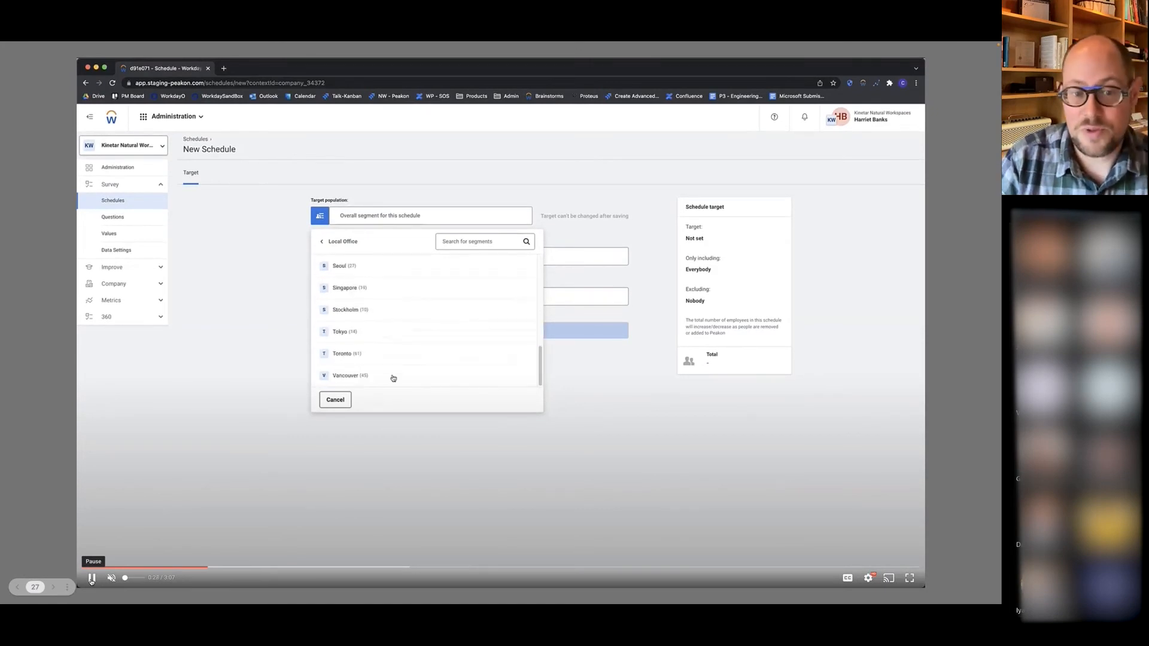
click(344, 375)
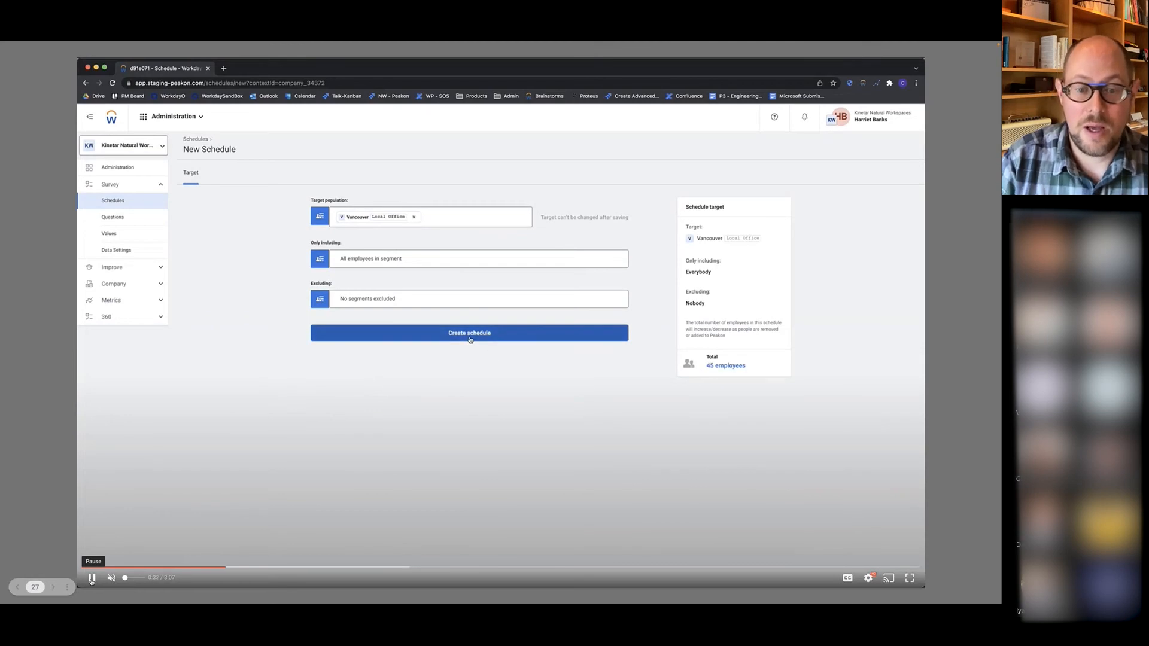
click(469, 333)
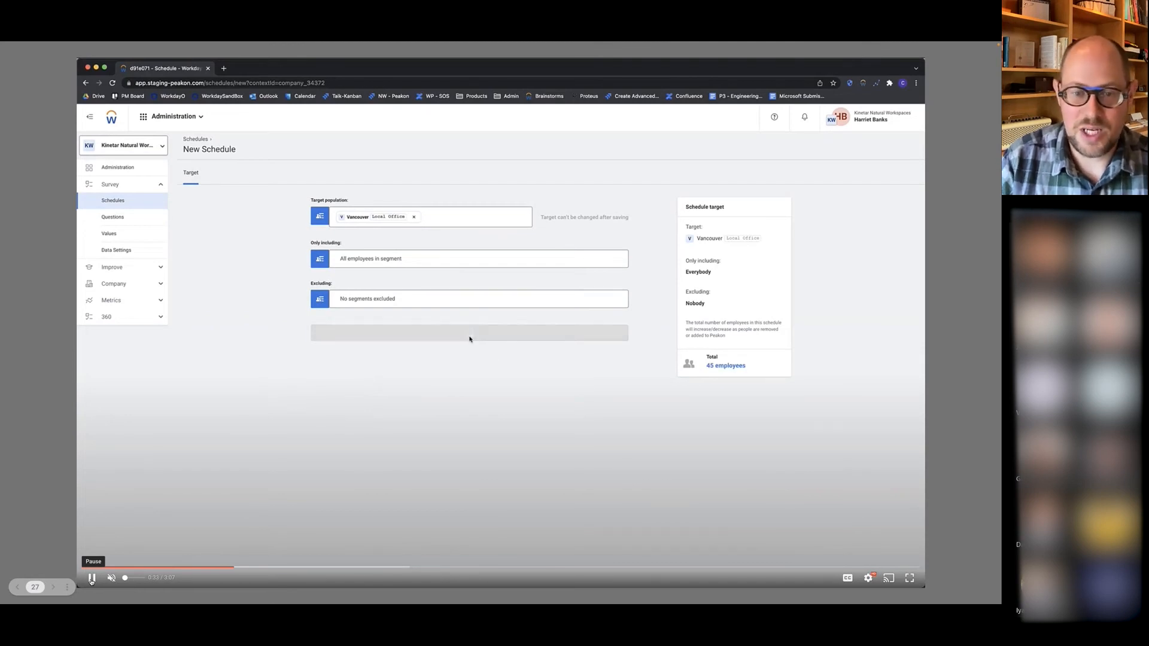
- Set the start date to 15 January 2022 and send the first round to 45 employees
click(469, 332)
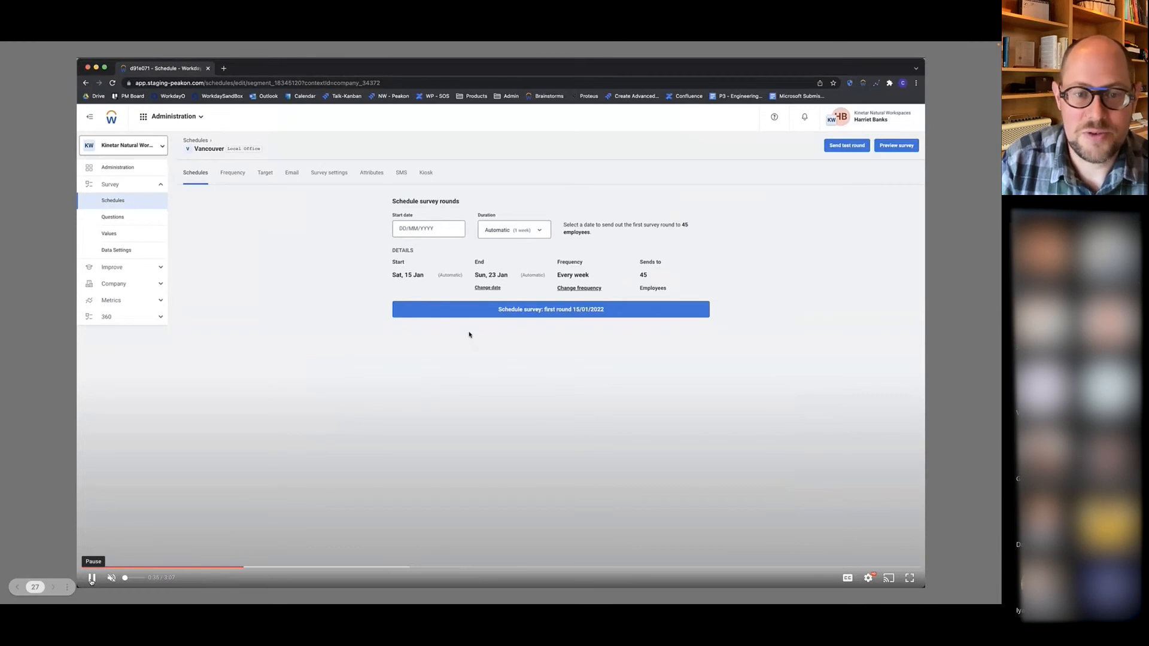
mouse_move(483, 204)
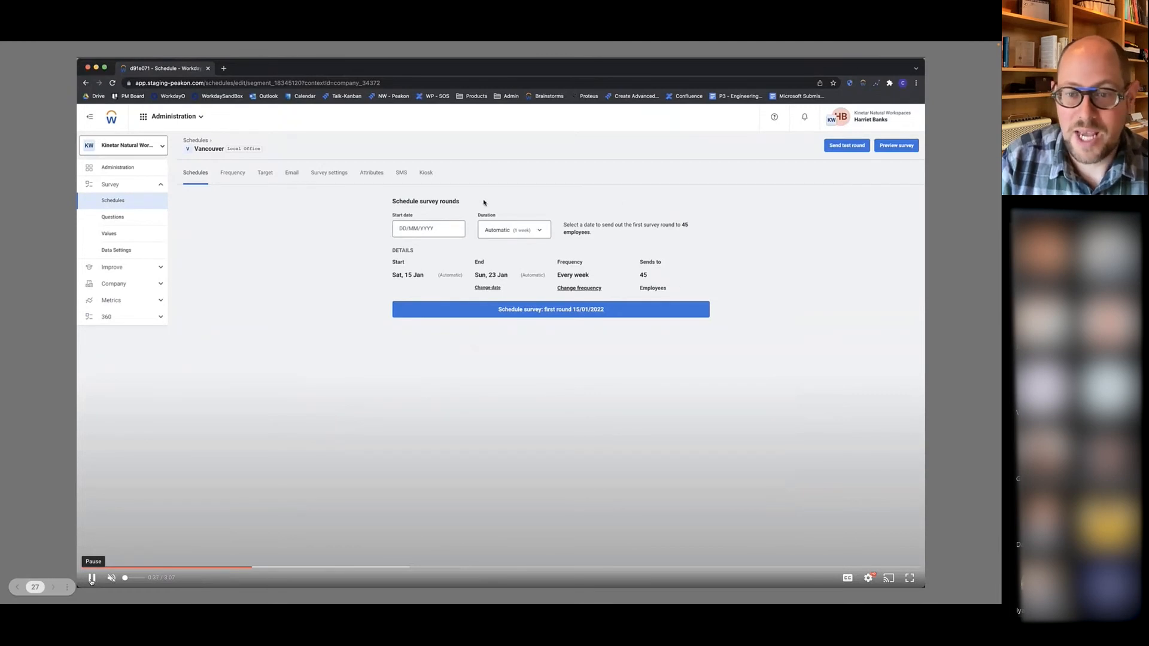
click(428, 227)
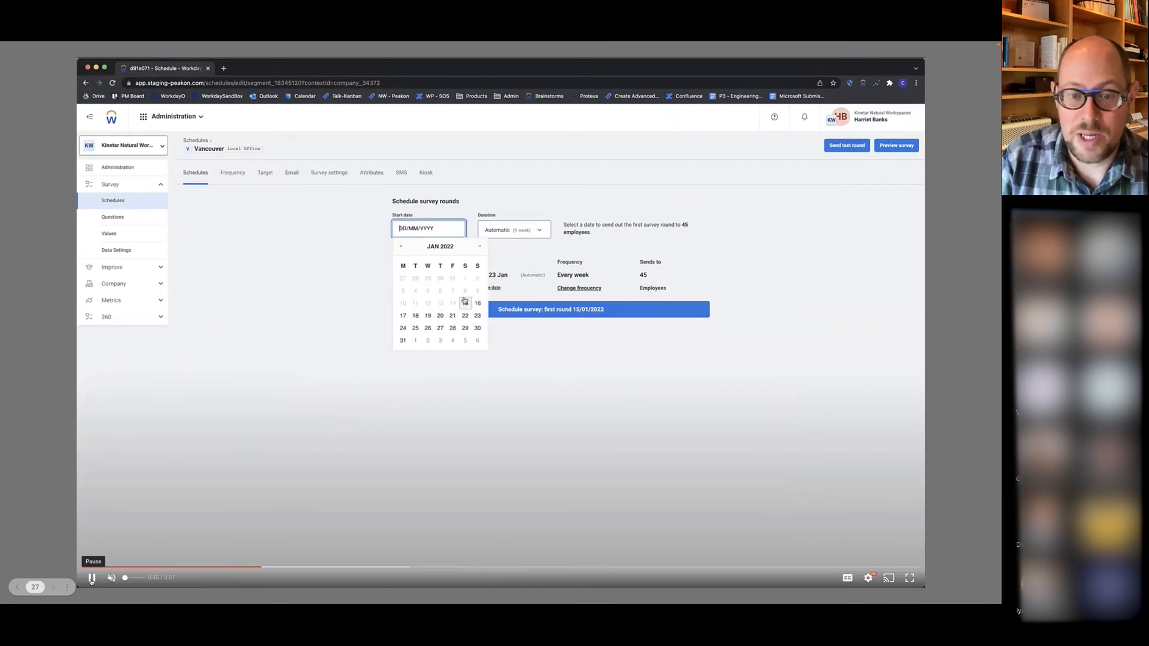
click(477, 303)
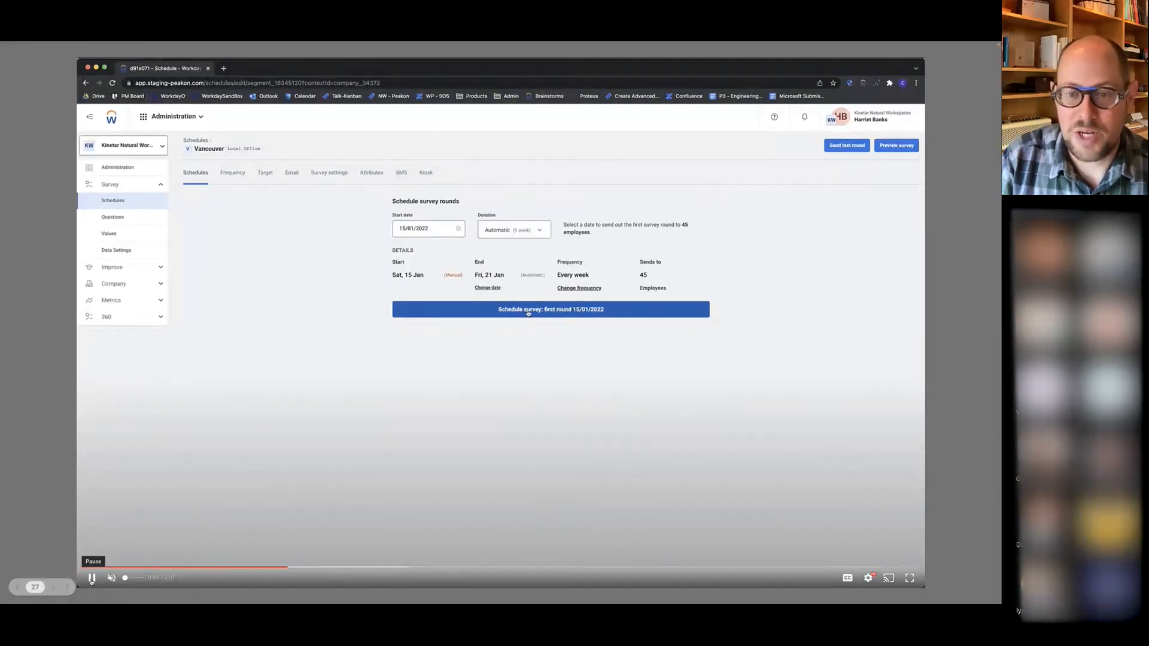
click(549, 309)
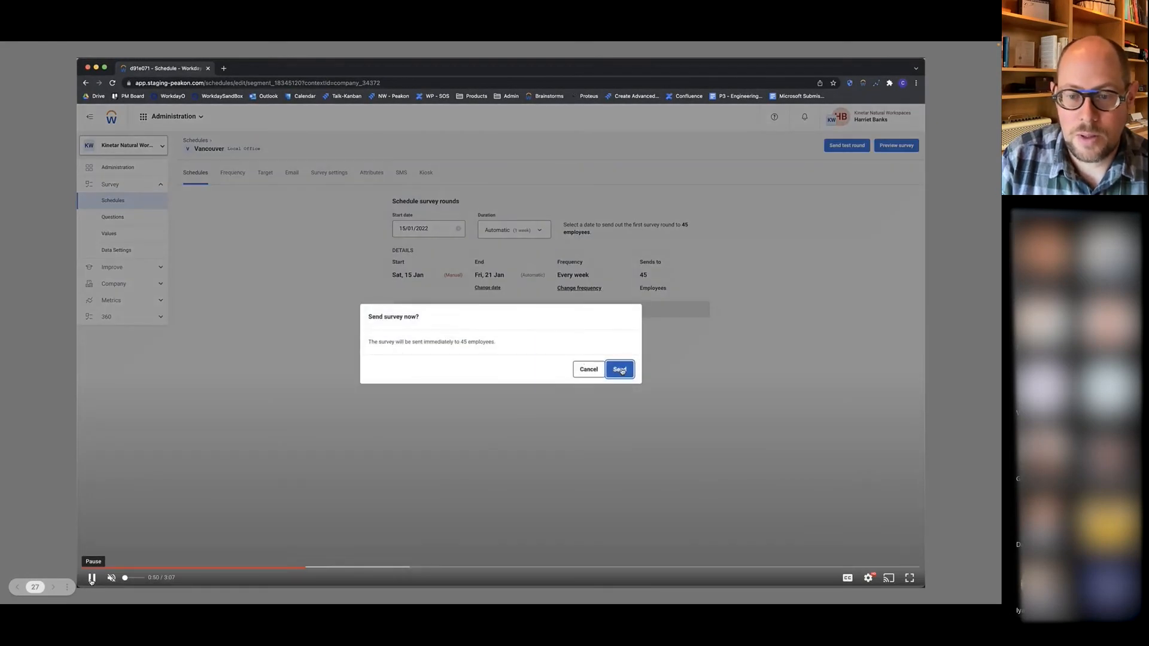
click(619, 370)
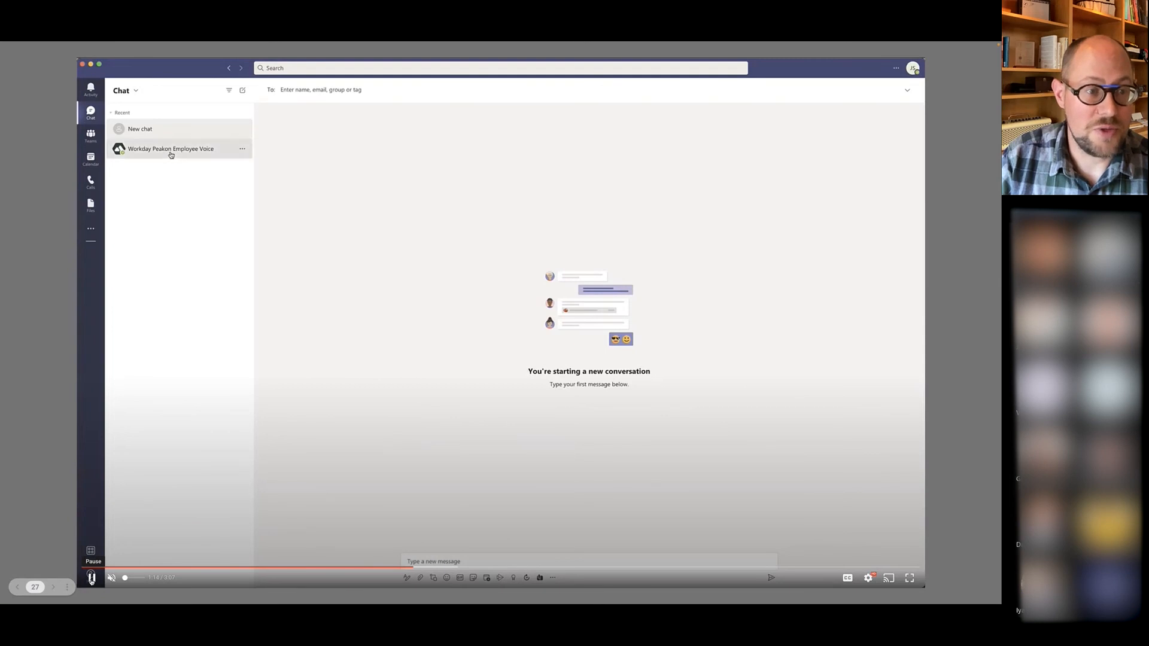
- View the Workday Peakon Employee Voice chat with its welcome message and weekly survey card
click(170, 148)
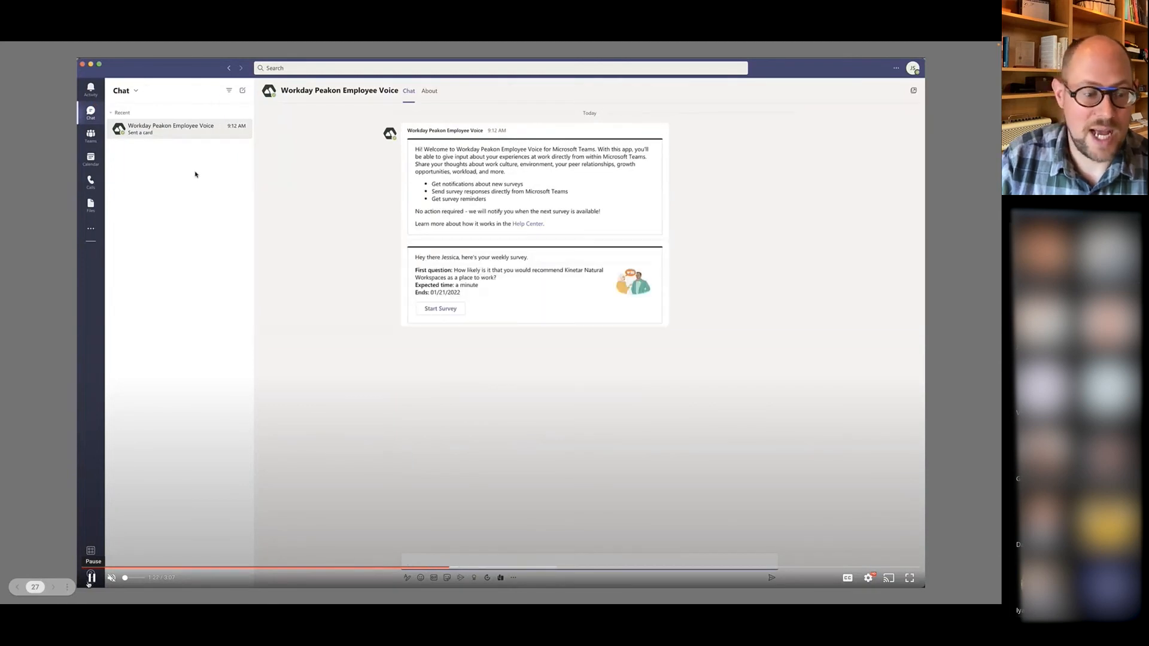
click(91, 579)
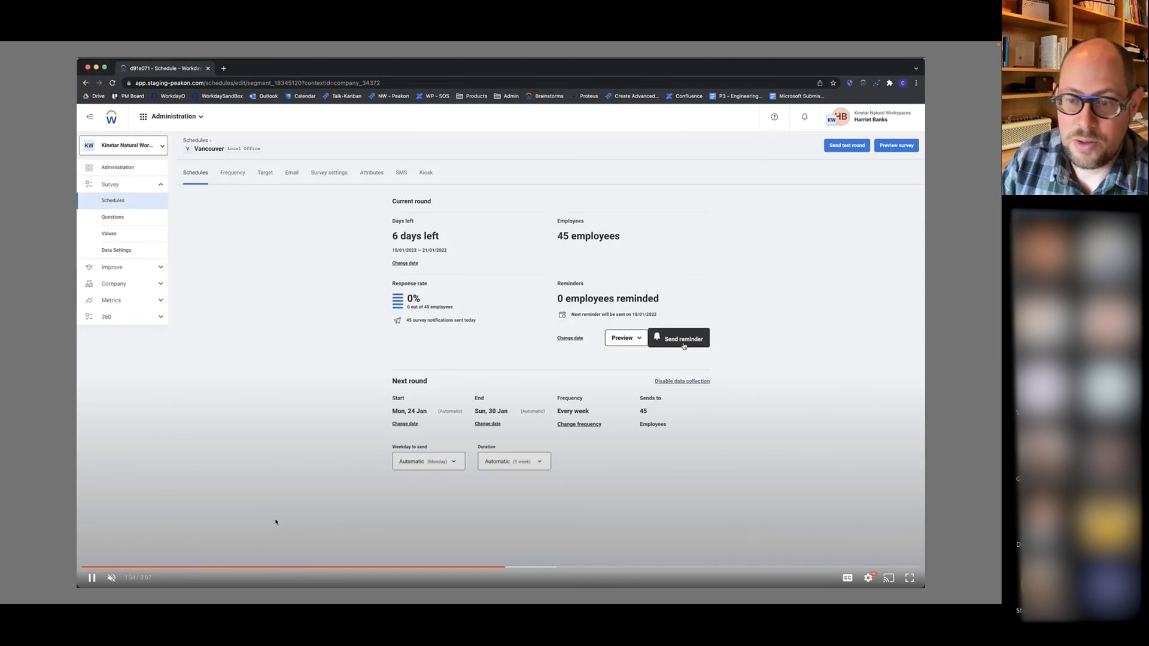
- Send a reminder for the current Vancouver survey round
click(678, 337)
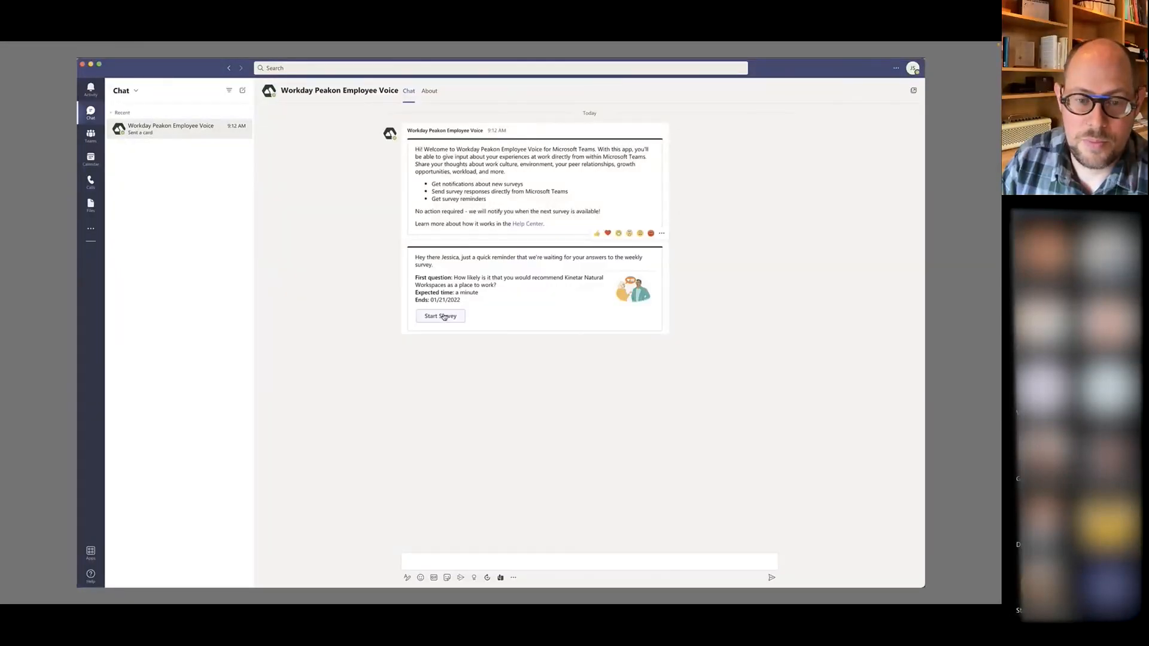
- Answer the weekly survey, rating both the recommendation and Experience value questions 10
click(440, 316)
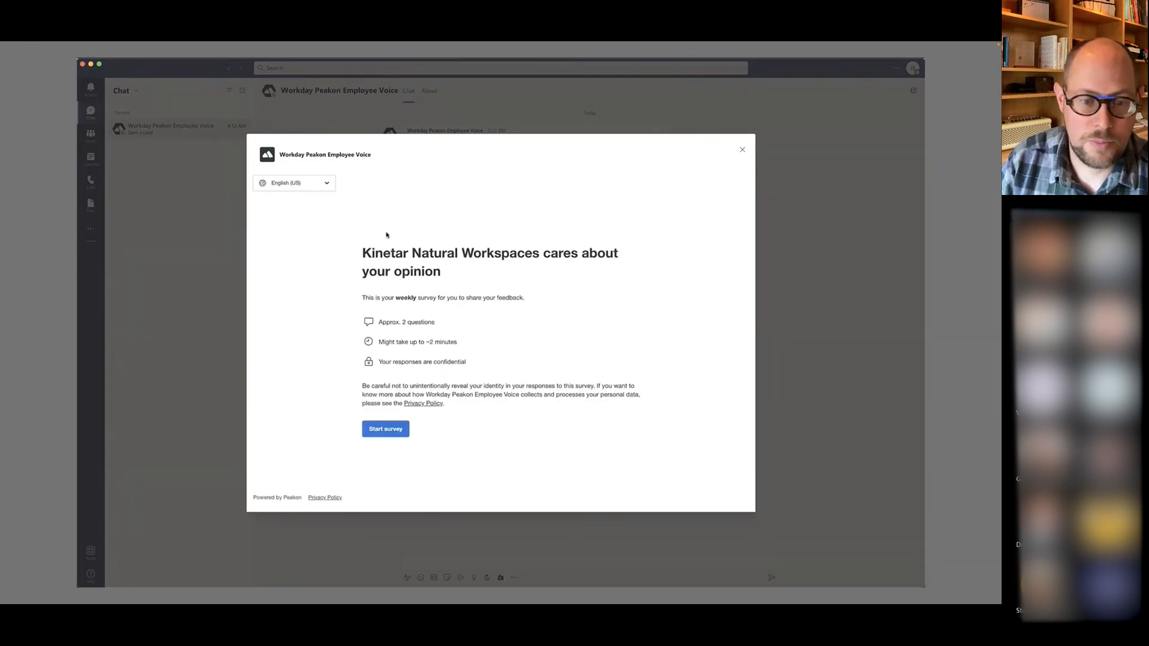
click(384, 429)
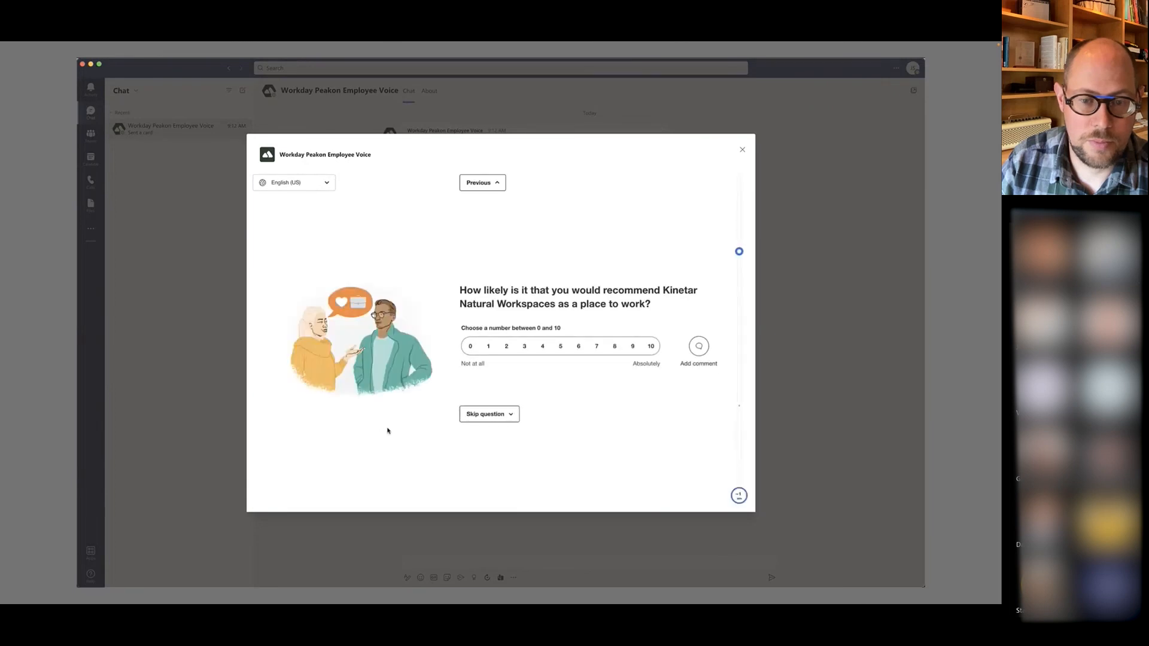
click(650, 346)
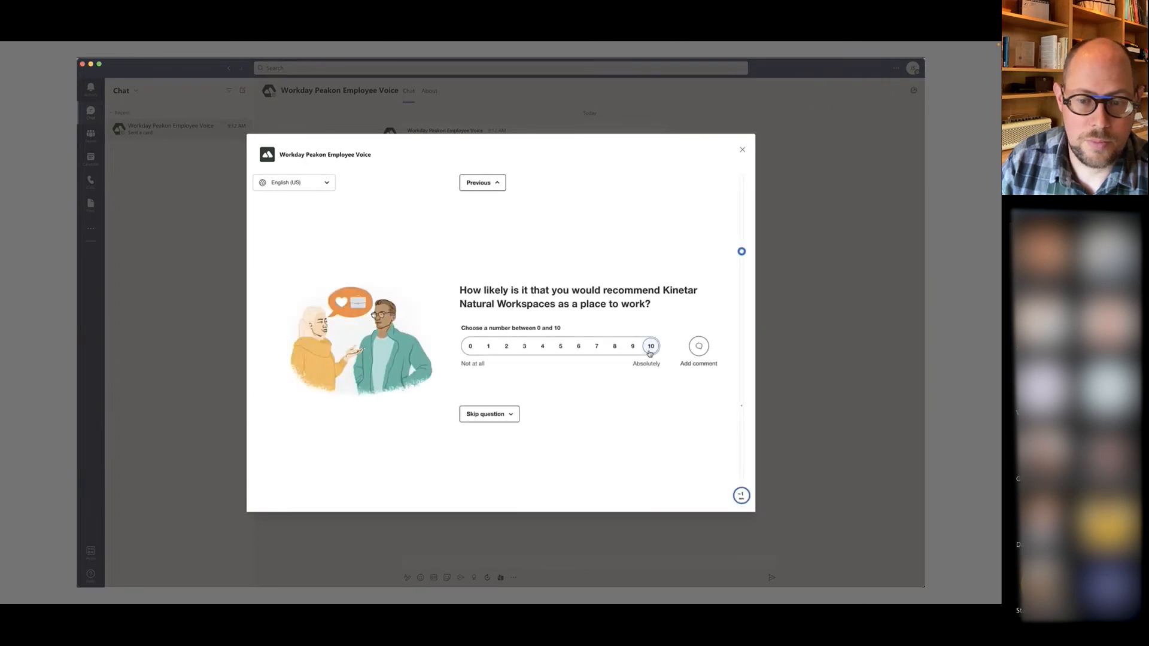
click(650, 345)
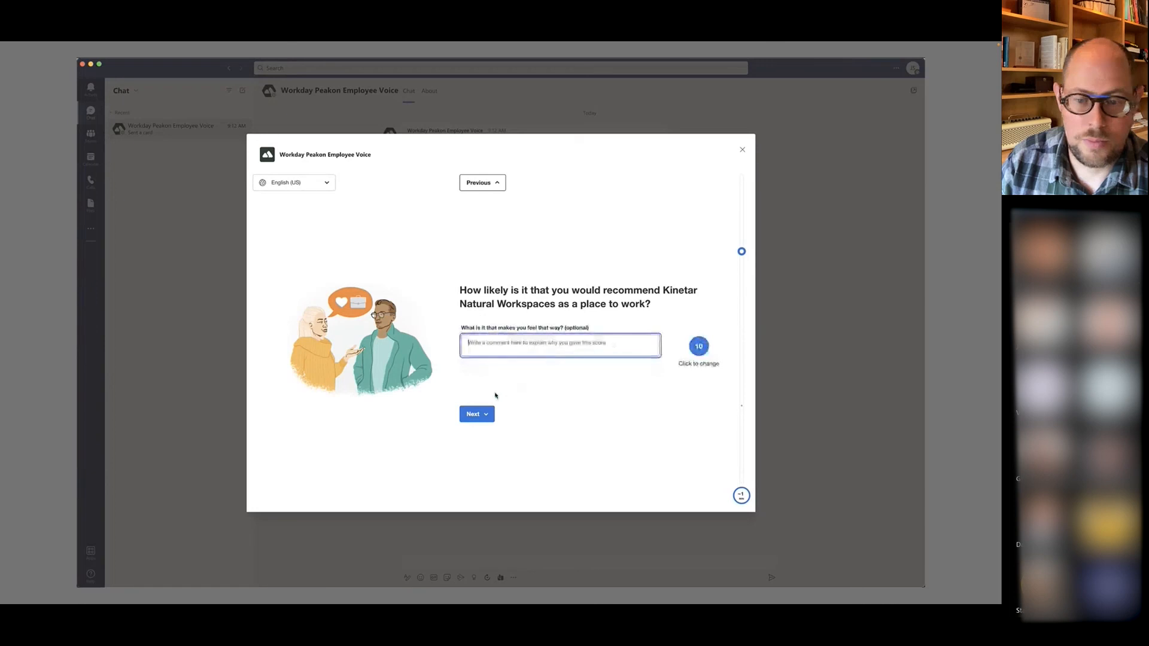
click(477, 414)
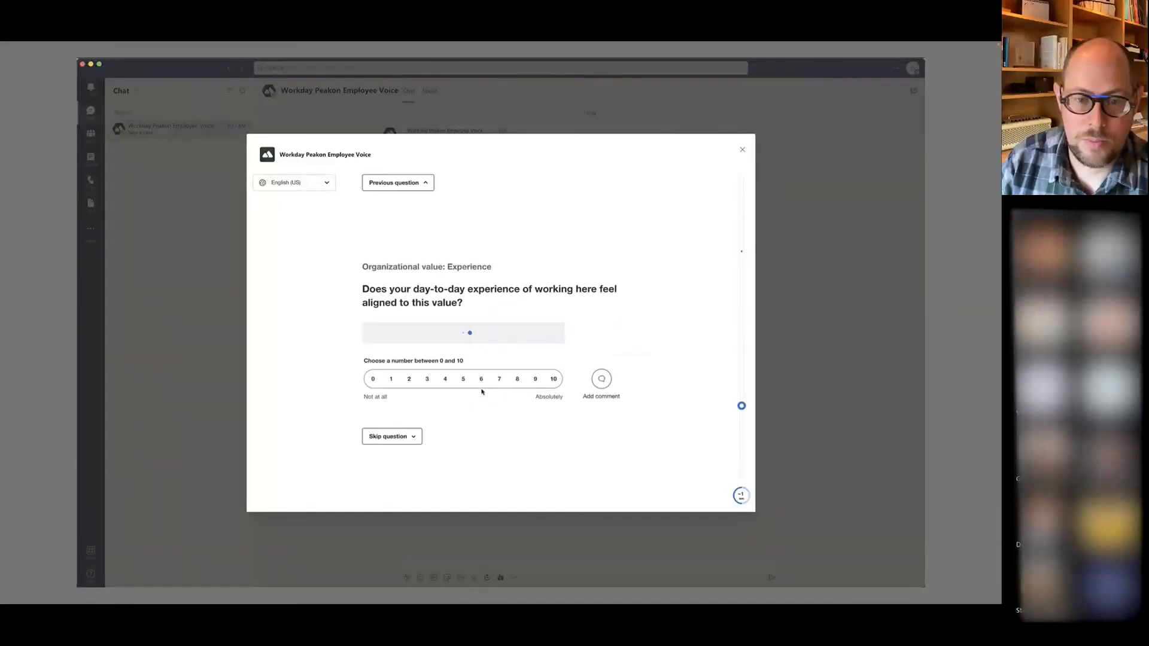
click(553, 379)
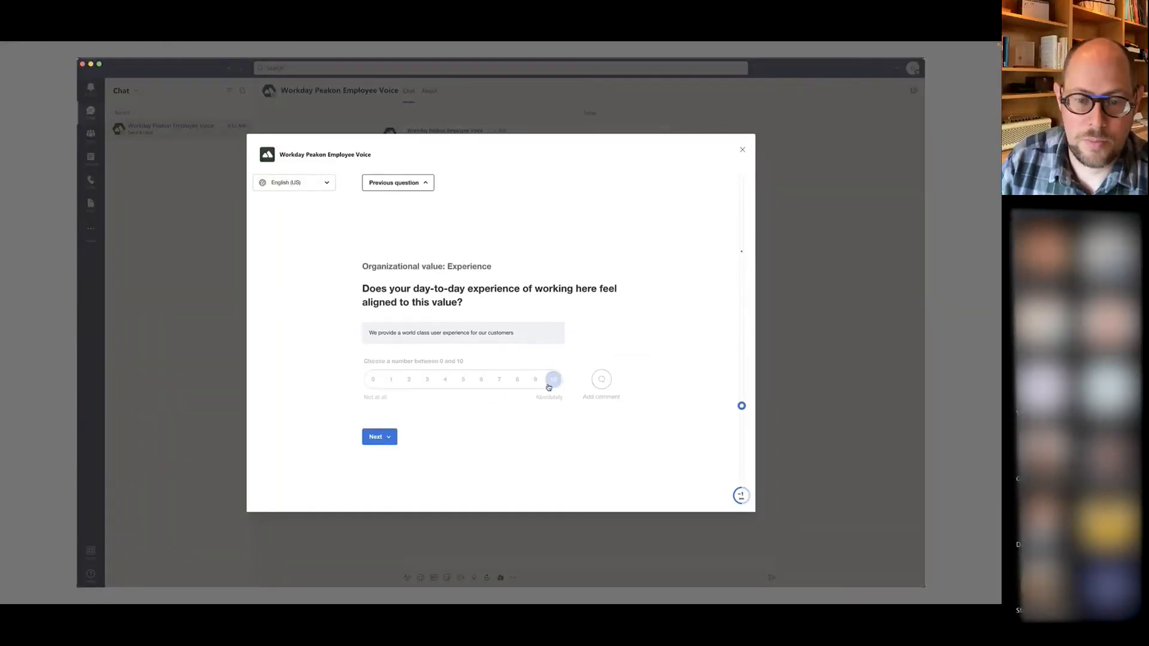
click(380, 437)
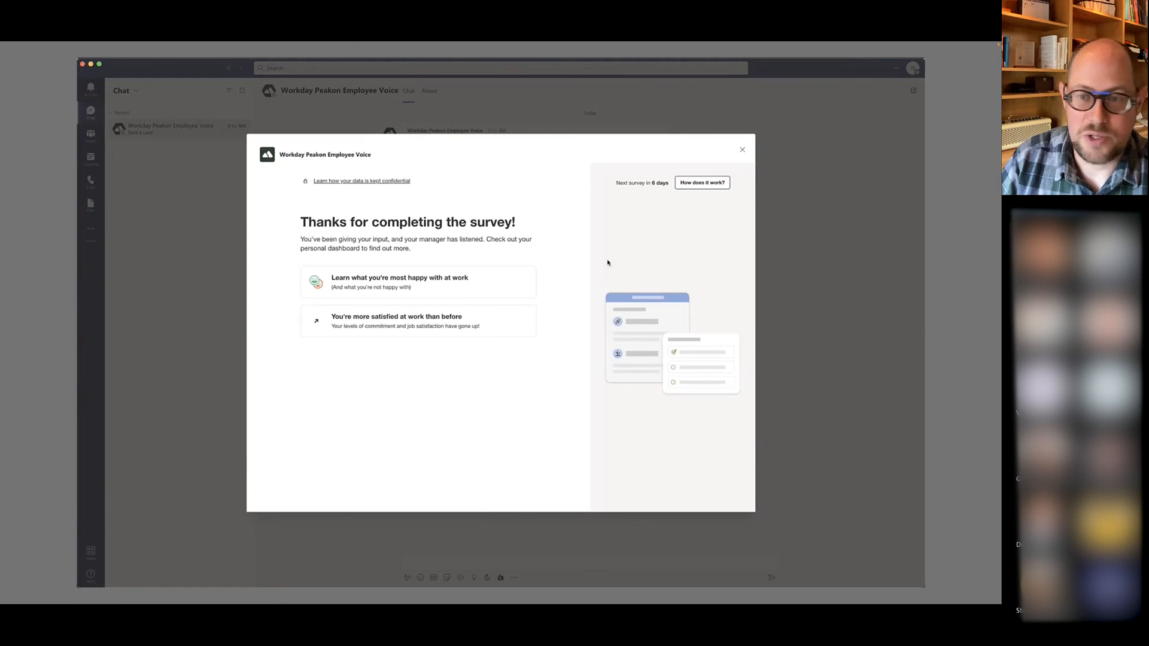
- Return to the chat showing the thank-you card and draft the message 'Hello Peakon'
click(742, 149)
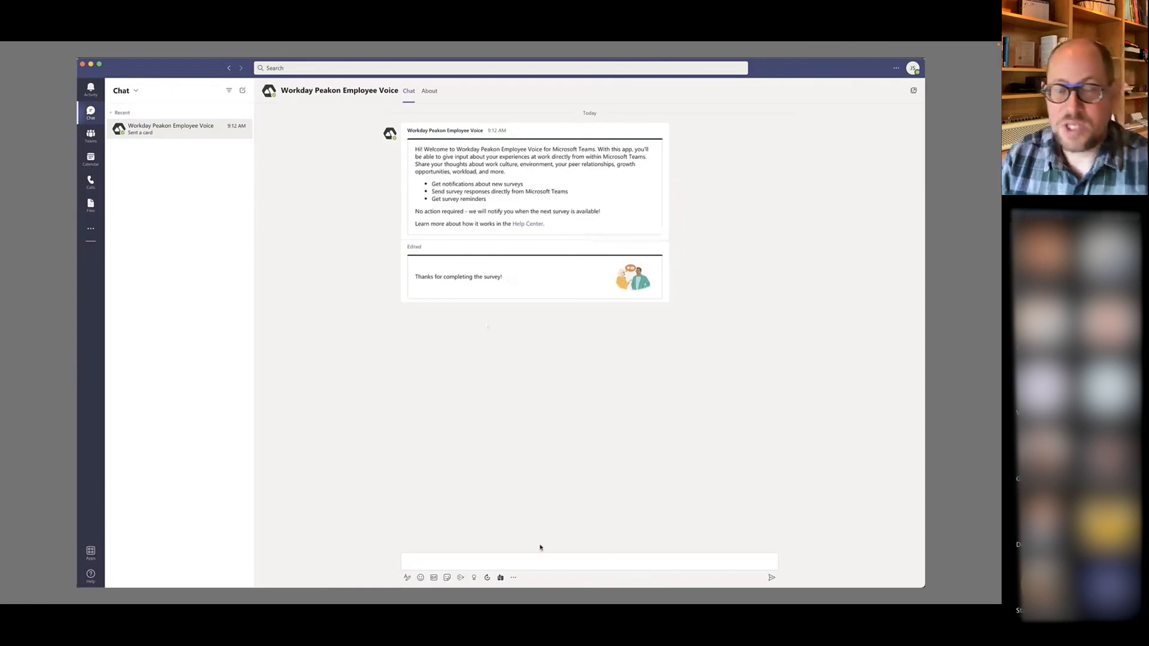
text(H)
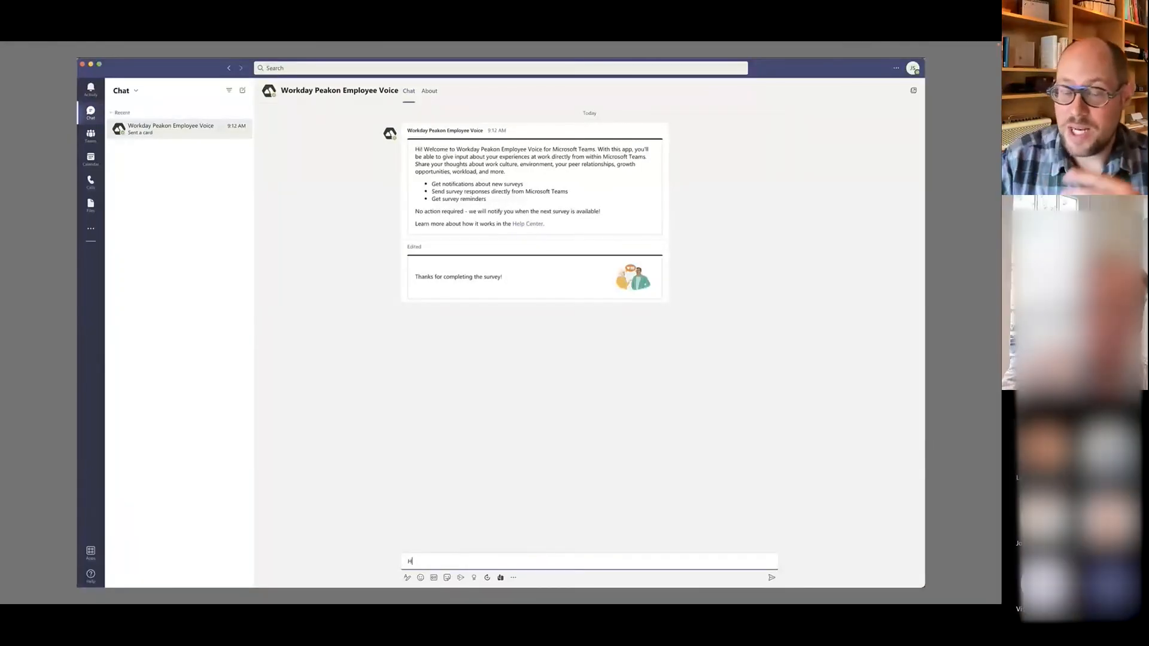
text(ello Peakon)
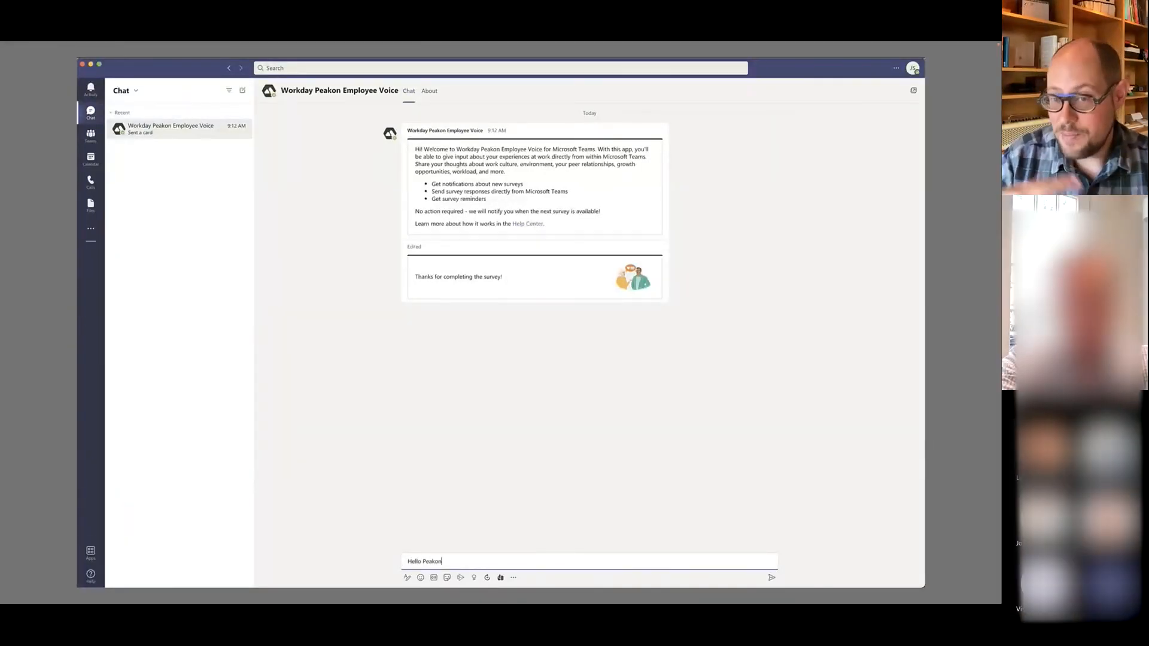